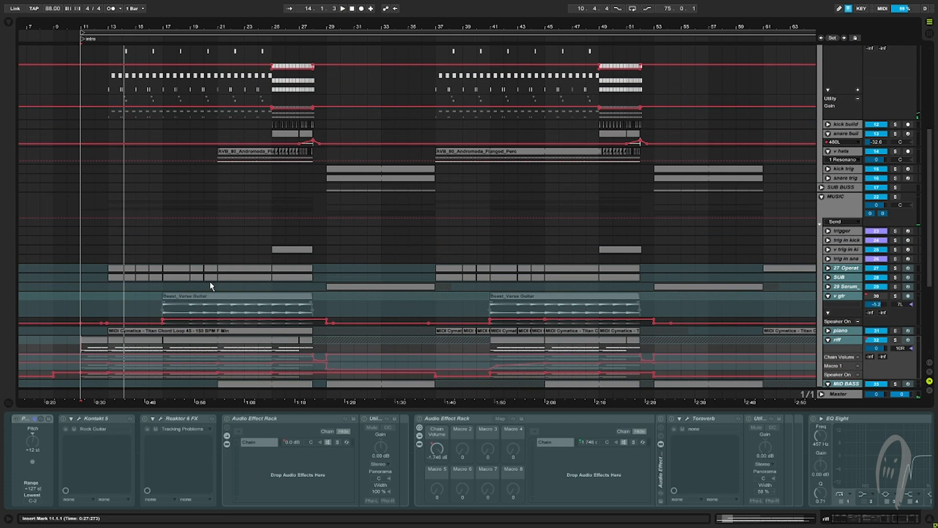
Step: Select the 27-Operator track to show its Operator and EQ Eight devices, then unfold its MIDI notes
left_click(842, 268)
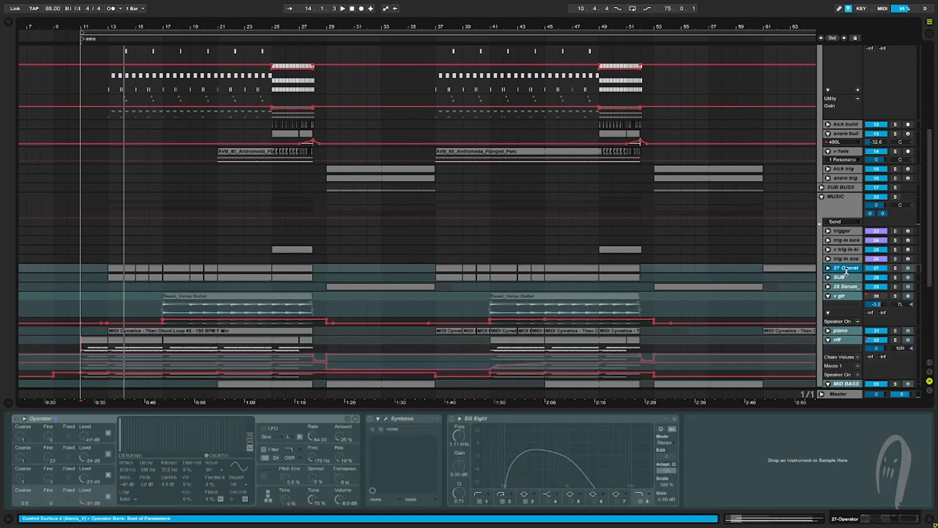
left_click(843, 268)
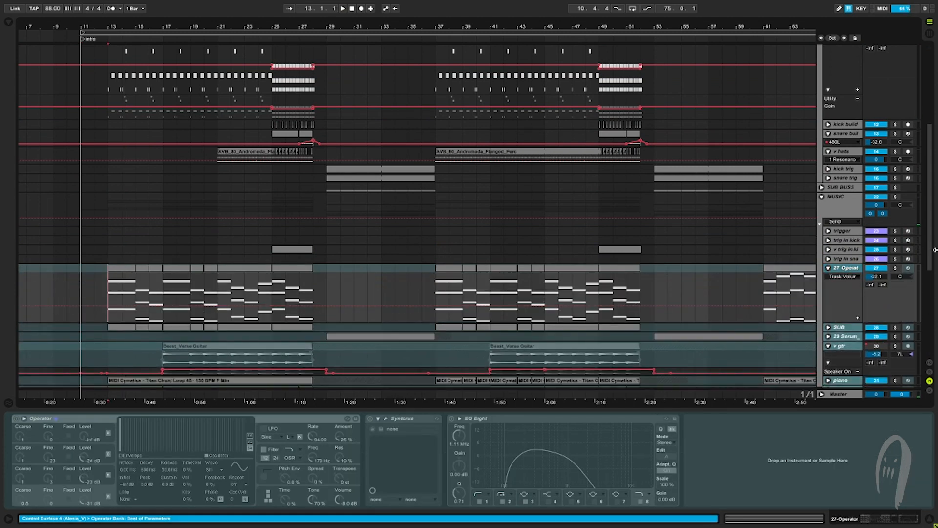